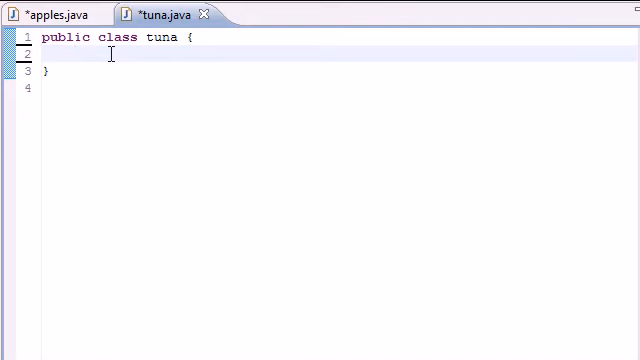
- Declare private int fields hour, minute and second in the tuna class
type("private int")
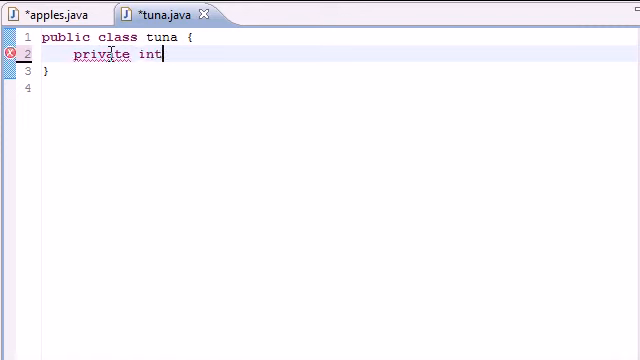
type("hour;")
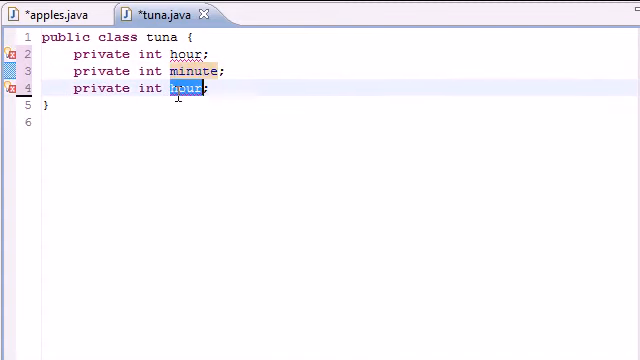
type("second")
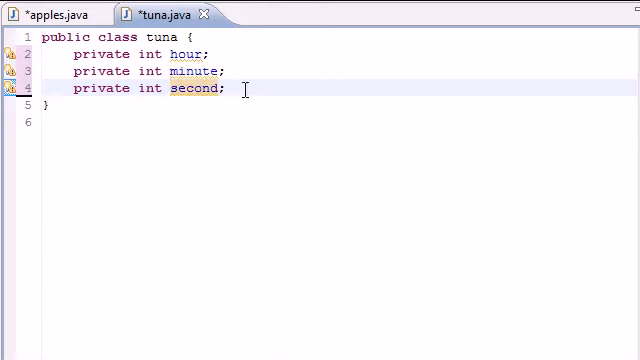
key("Enter")
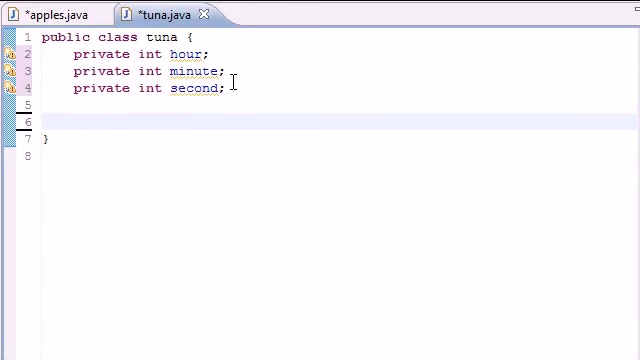
- Start the public tuna() constructor with a this call in its body
type("publ")
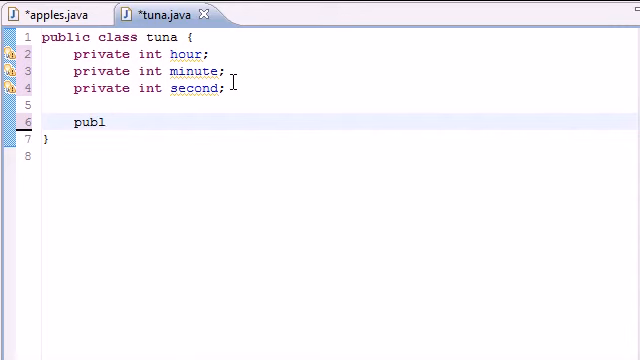
type("ic tuna()")
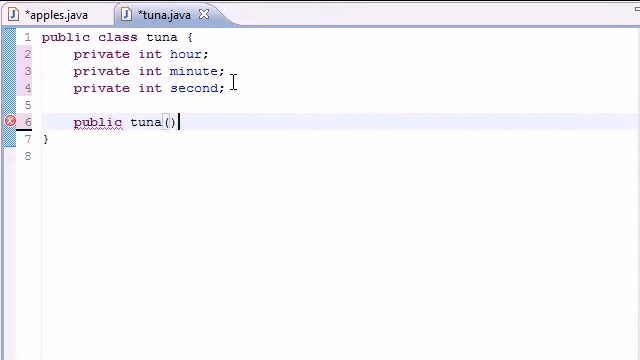
type("{")
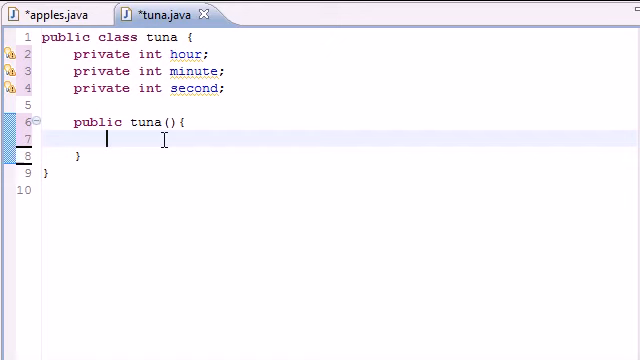
type("this")
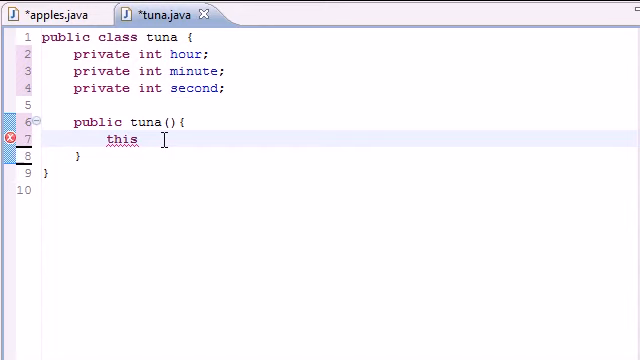
type("()")
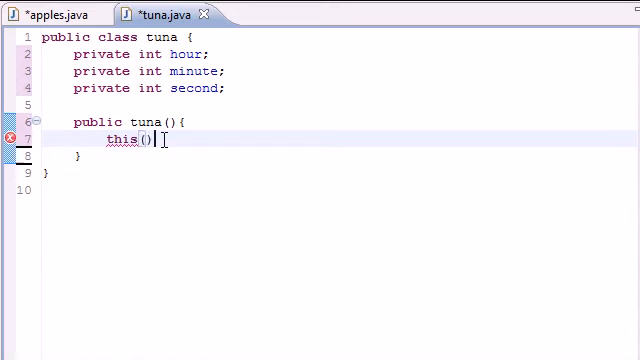
- Complete the call as this(0,0,0); and begin a line after the constructor
type("0,0")
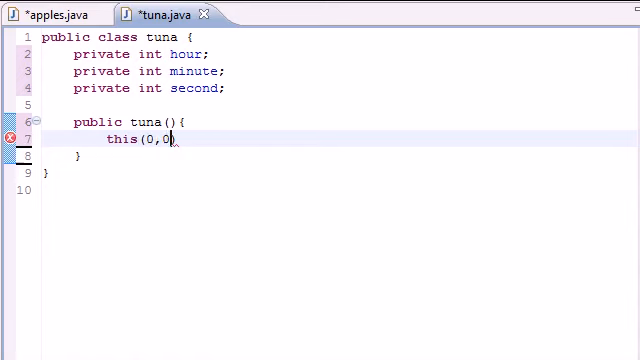
type(",0);")
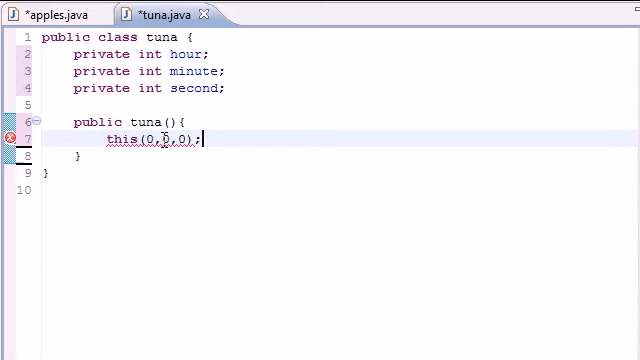
left_click(101, 157)
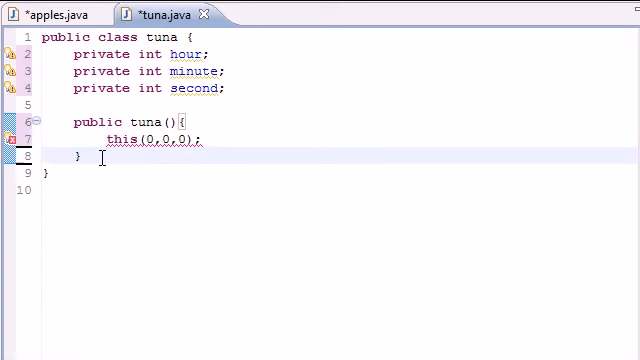
type("PUBL;")
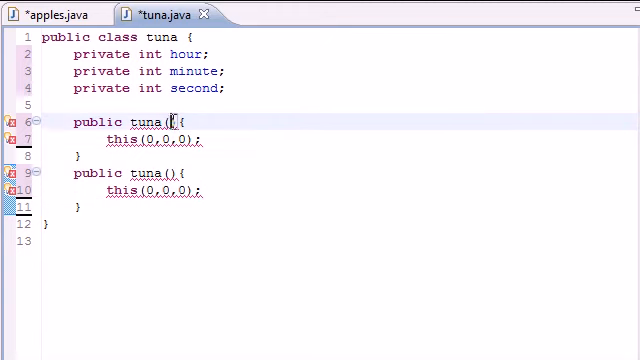
- Give the copied constructor an int h parameter and pass h first: this(h,0,0)
type("int h")
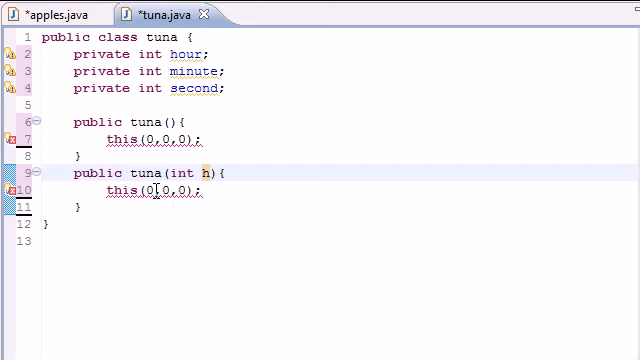
type("h")
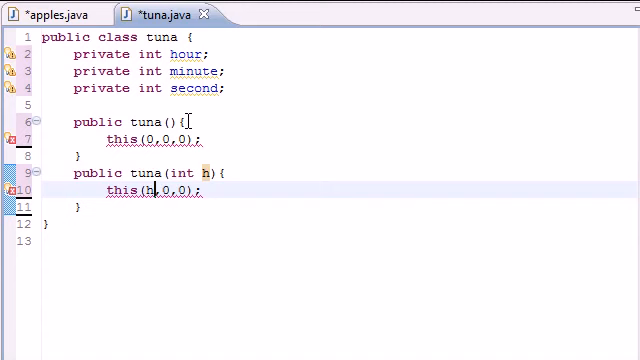
mouse_move(205, 171)
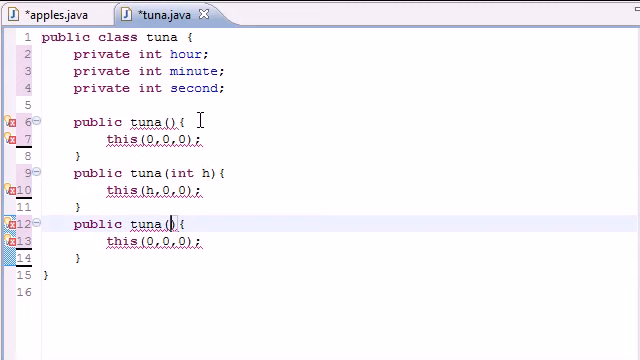
- Change the pasted constructor to tuna(int h, int m) calling this(h,m,0)
type("int h")
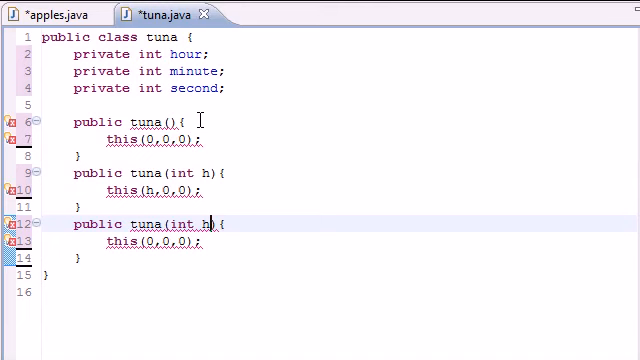
type(", int m")
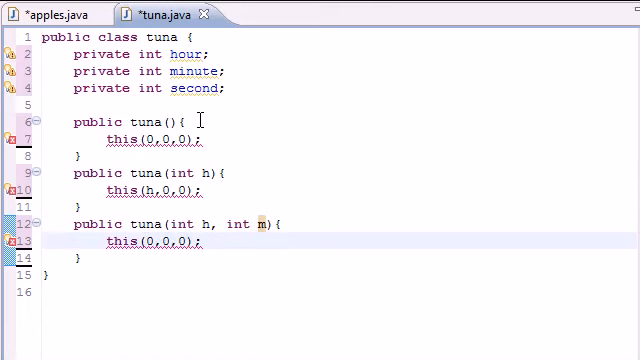
type("h")
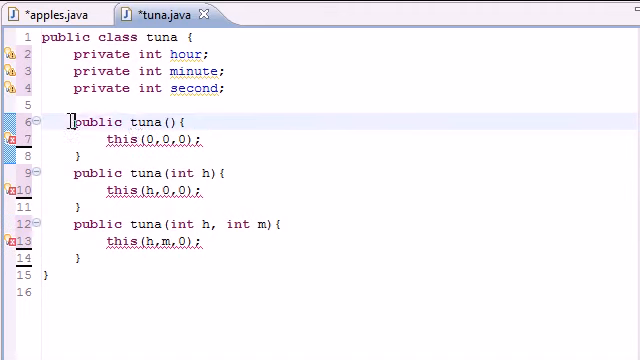
- Highlight the tuna() constructor header, then place the cursor after the last constructor
double_click(127, 122)
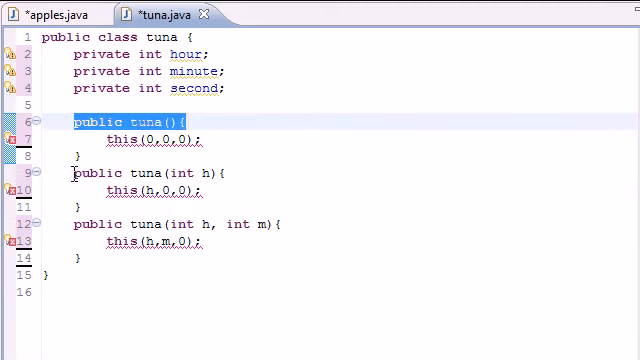
left_click(148, 173)
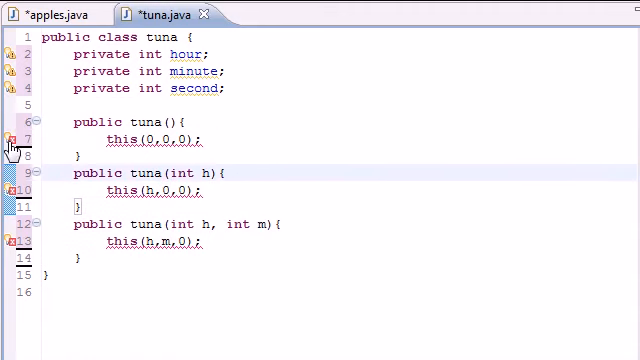
mouse_move(13, 139)
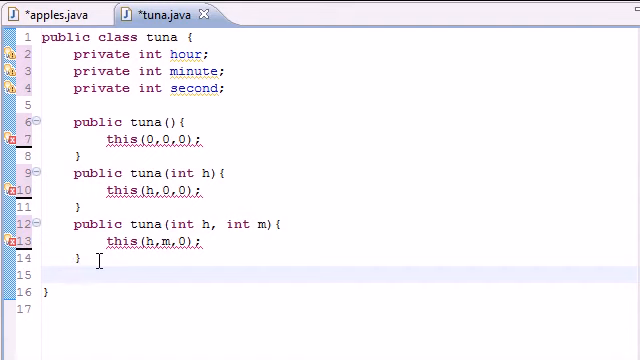
- Write the constructor header public tuna(int h, int m, int s)
type("pub")
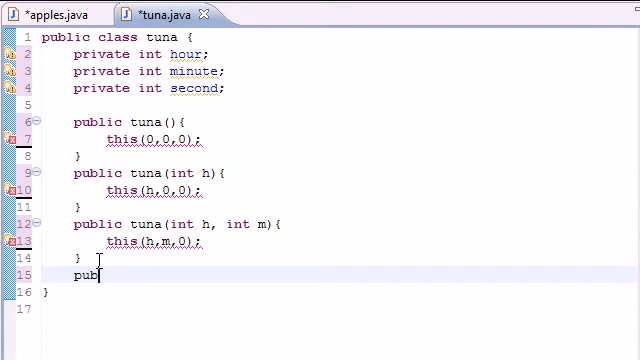
type("lic tuna")
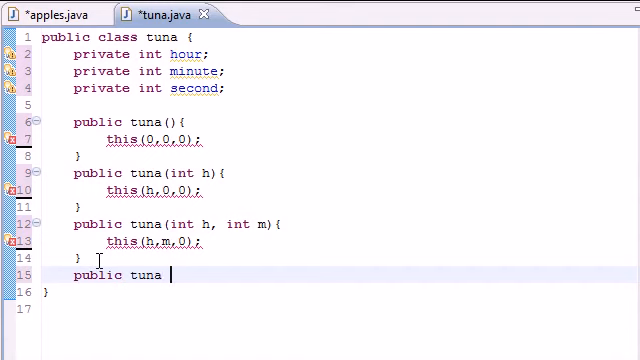
type("()")
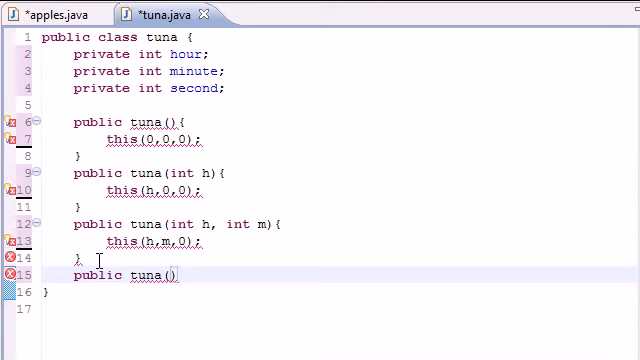
type("int h, int m, int")
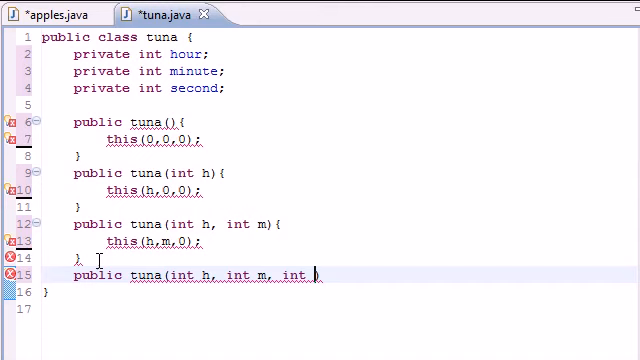
type("s")
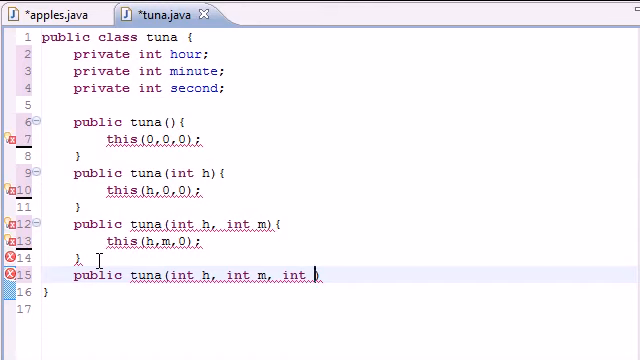
type("s")
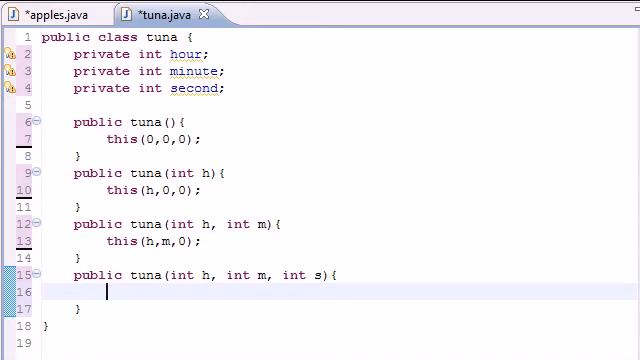
- Call setTime(h,m,s) inside the three-argument constructor body
type("setTime")
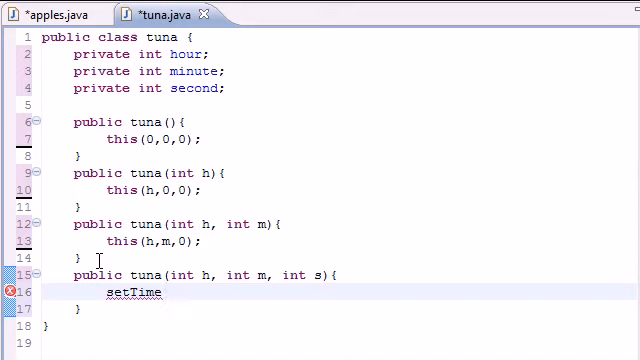
type("()")
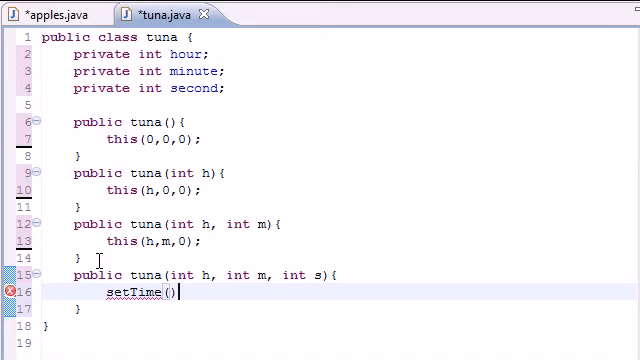
type("h,")
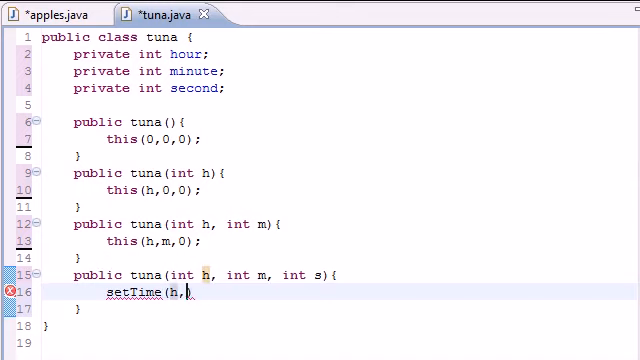
type("m,s)")
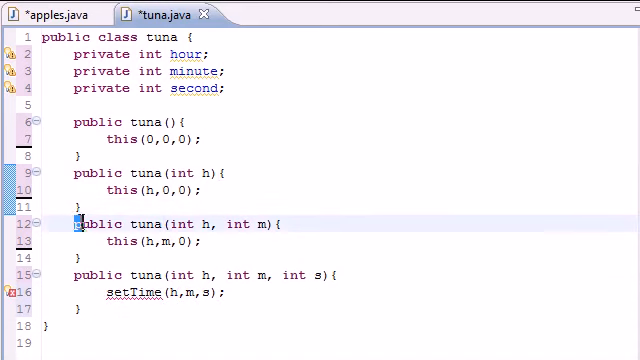
- Place the cursor after the three-argument constructor's closing brace for a new line
left_click(150, 241)
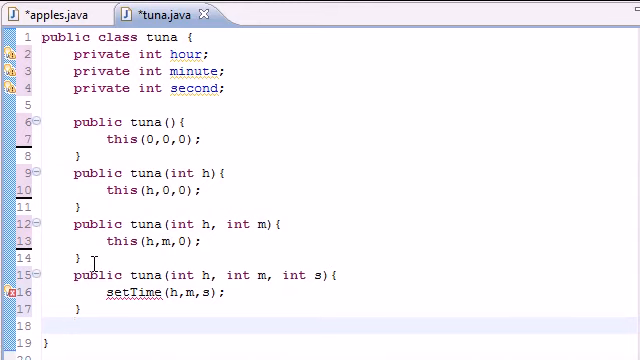
- Write public void setTime(int h, int m, int s) with an empty body
type("publ;")
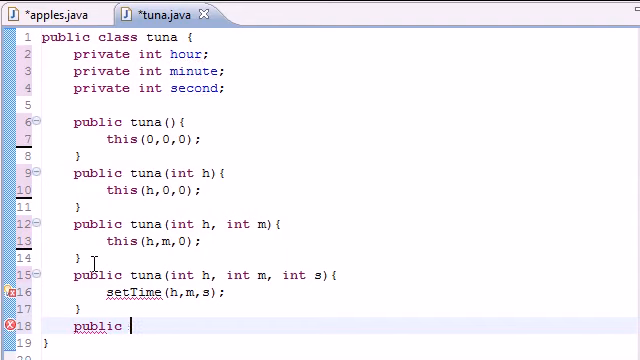
type("void setTi")
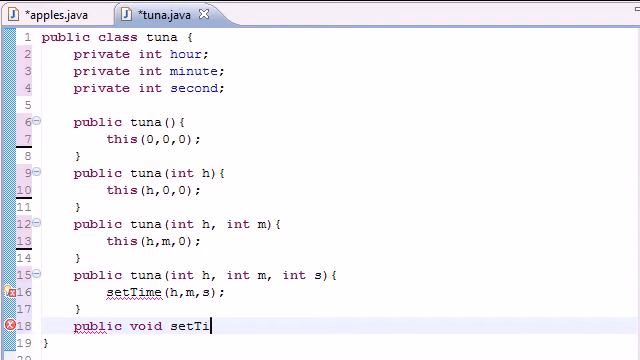
type("me()")
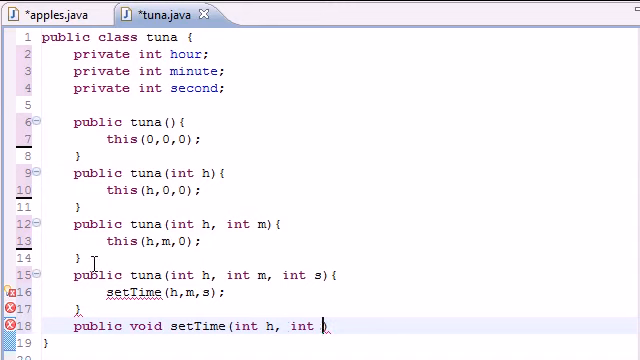
type("m, int s")
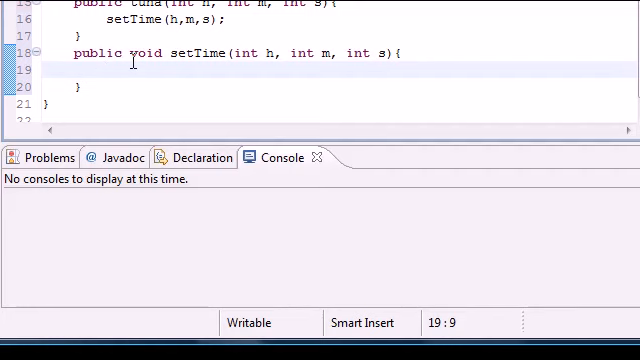
- Call setHour(h), setMinute(m) and setSecond(s) inside the setTime body
type("se")
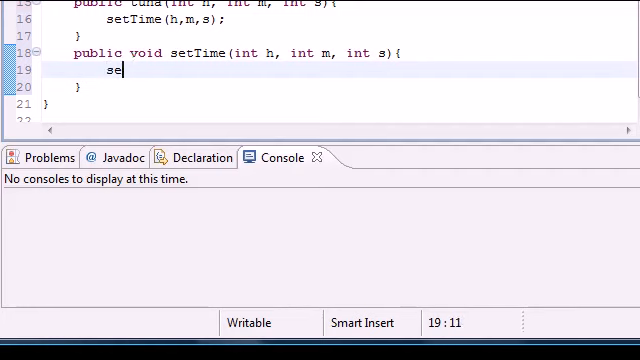
type("tHour()")
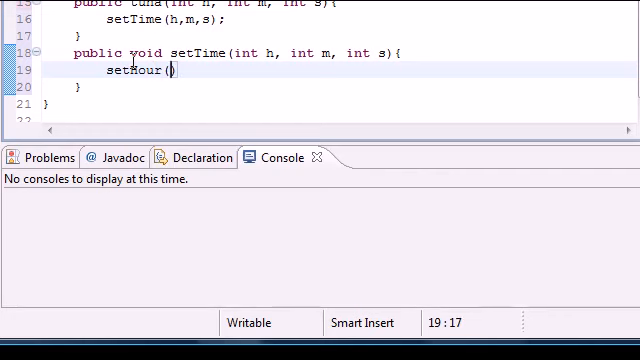
type("h)")
type("set")
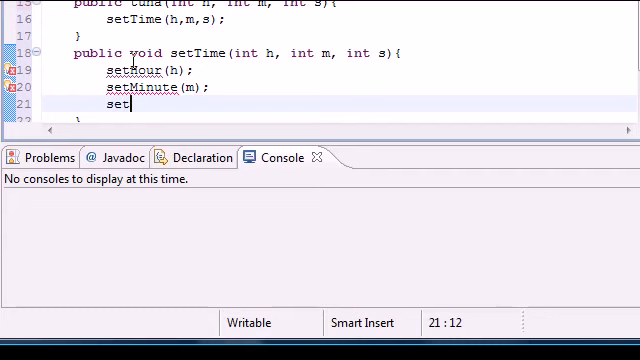
type("SA")
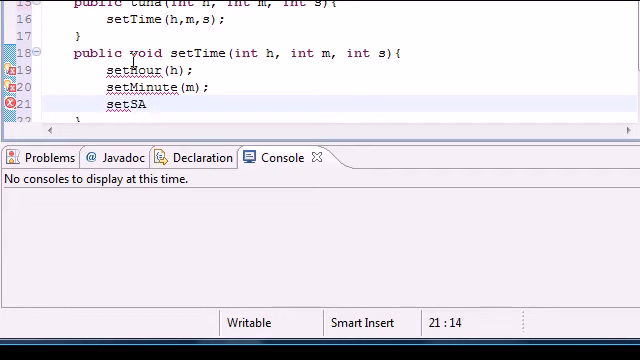
type("econd")
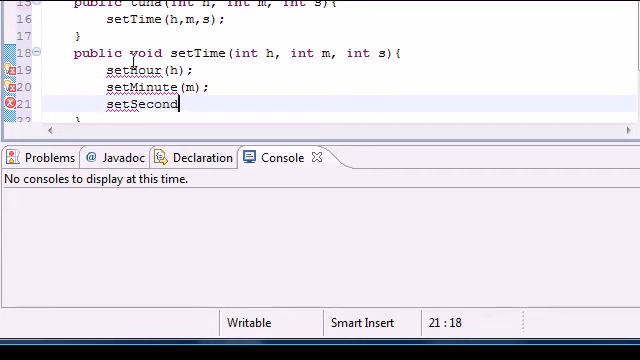
type("(s);")
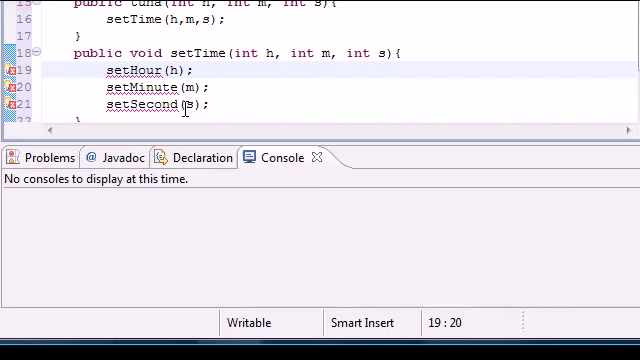
double_click(112, 70)
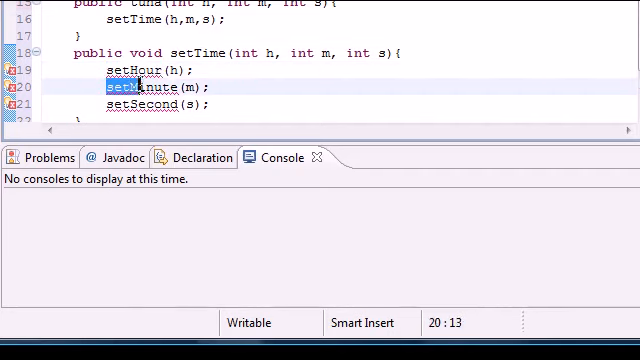
double_click(137, 104)
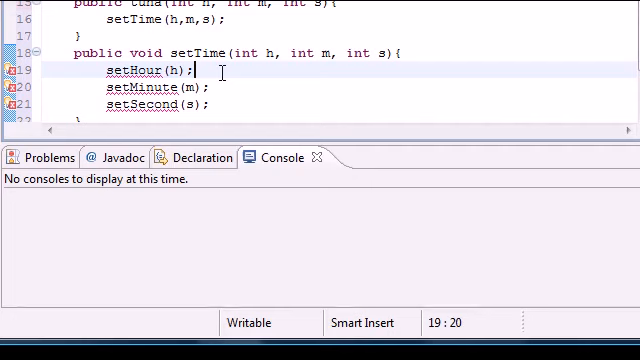
left_click(108, 89)
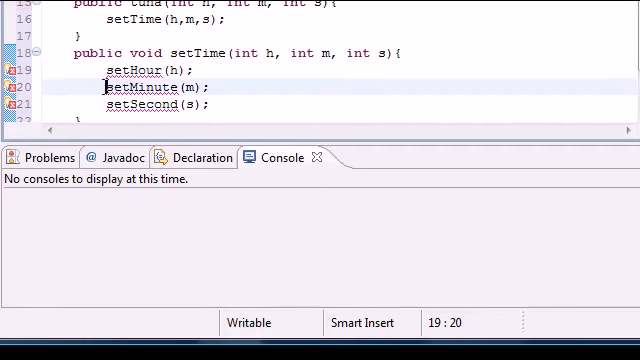
double_click(137, 87)
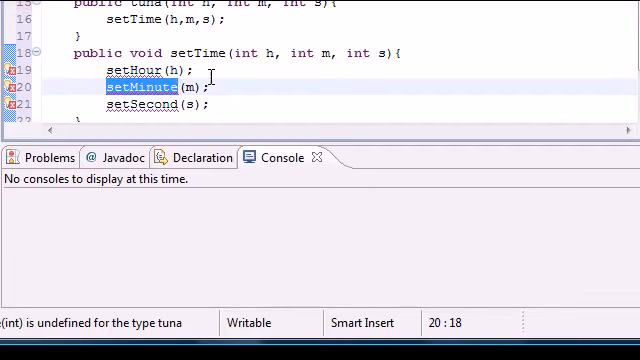
double_click(135, 104)
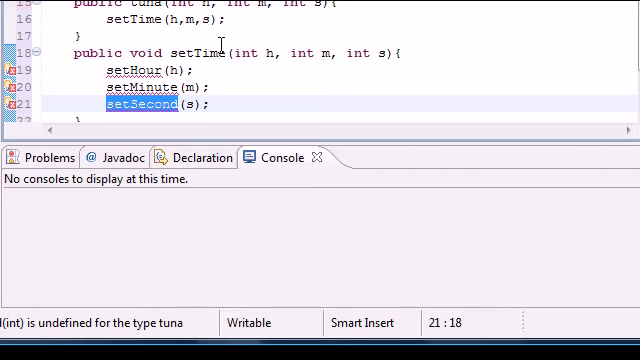
mouse_move(225, 75)
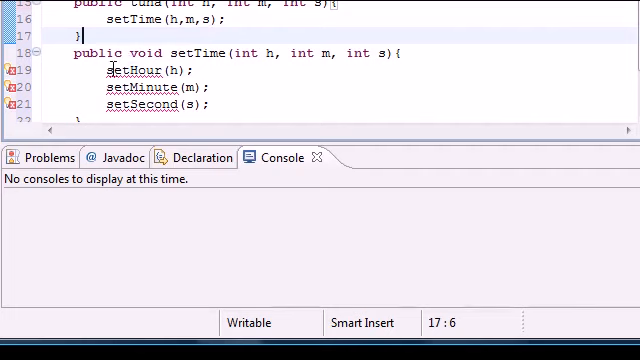
double_click(128, 70)
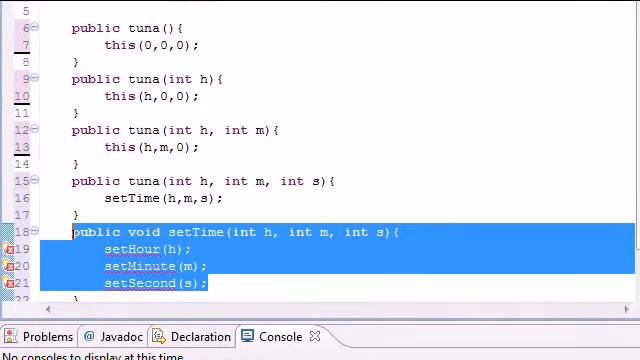
scroll("up", 3)
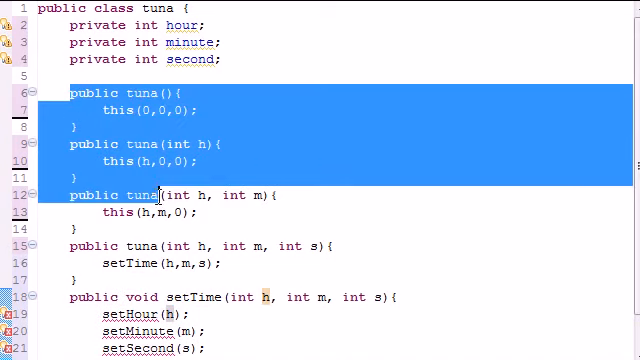
left_click(205, 212)
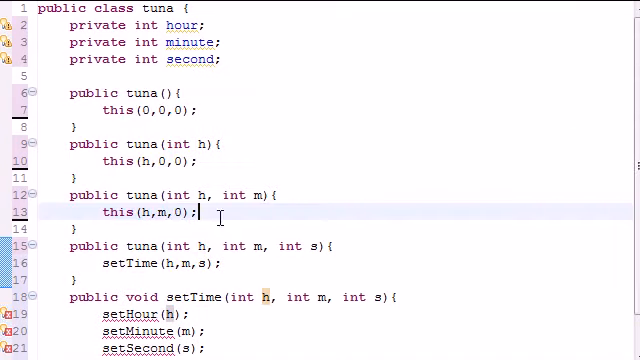